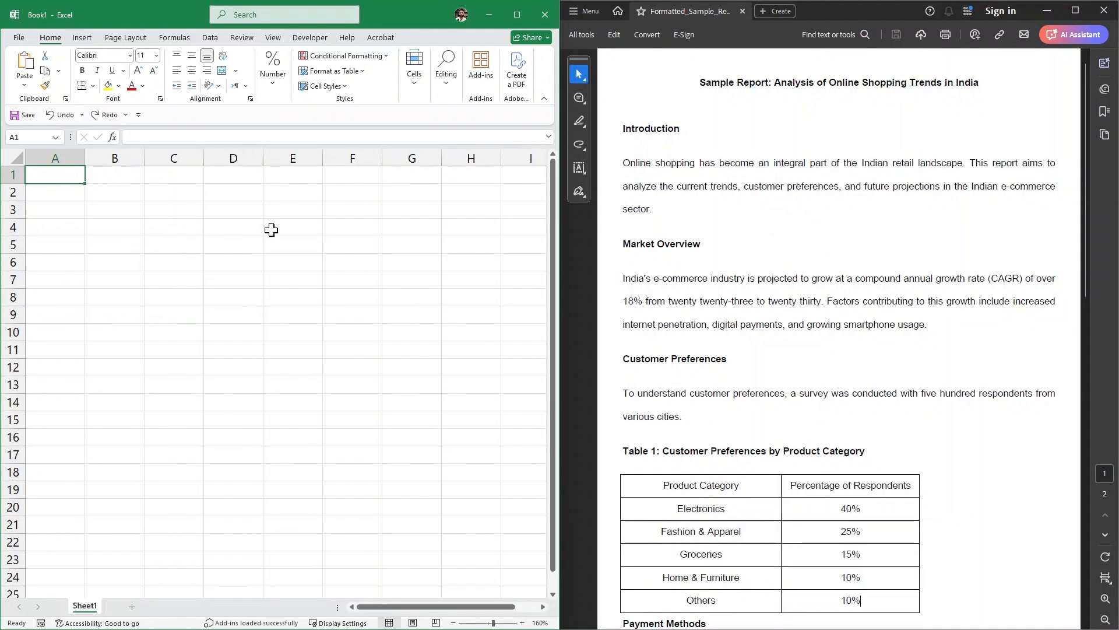
{"action": "mouse_move", "coordinate": [696, 139]}
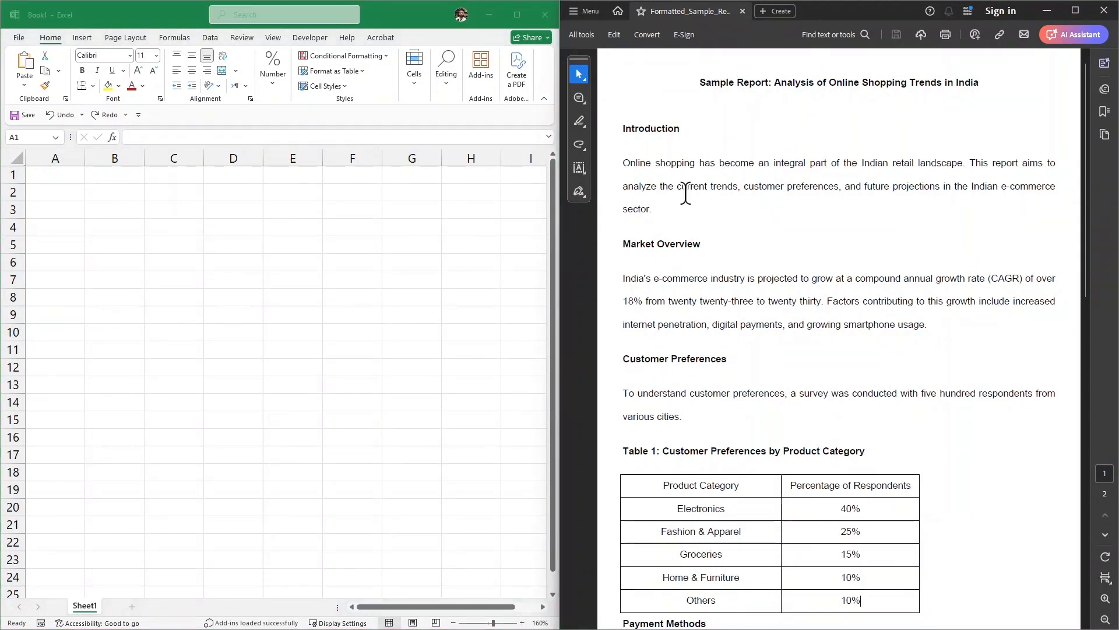
{"action": "mouse_move", "coordinate": [689, 252]}
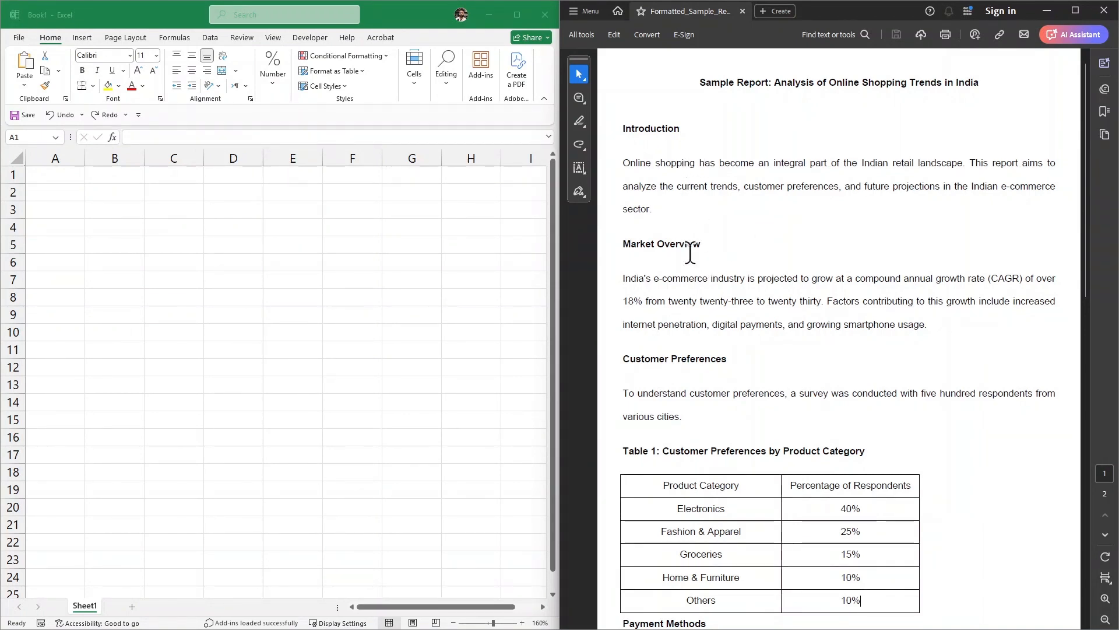
- Copy Table 1 from the PDF report and paste it at A1, finding each row stuck in one cell
{"action": "scroll", "scroll_direction": "down", "scroll_amount": 3}
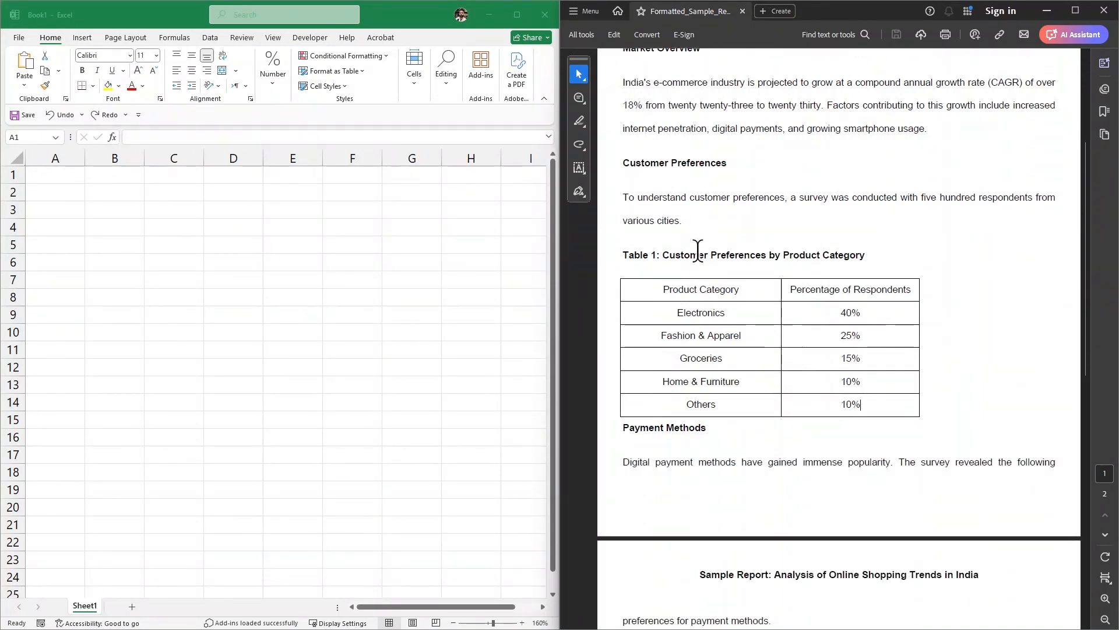
{"action": "scroll", "scroll_direction": "down", "scroll_amount": 3}
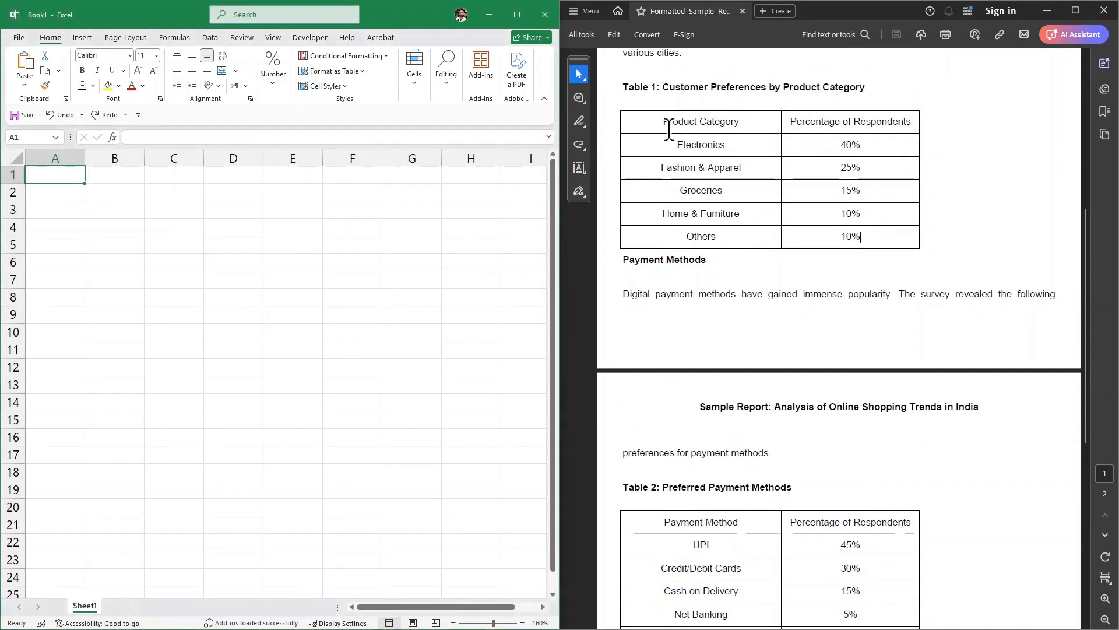
{"action": "left_click_drag", "start_coordinate": [664, 122], "coordinate": [861, 236]}
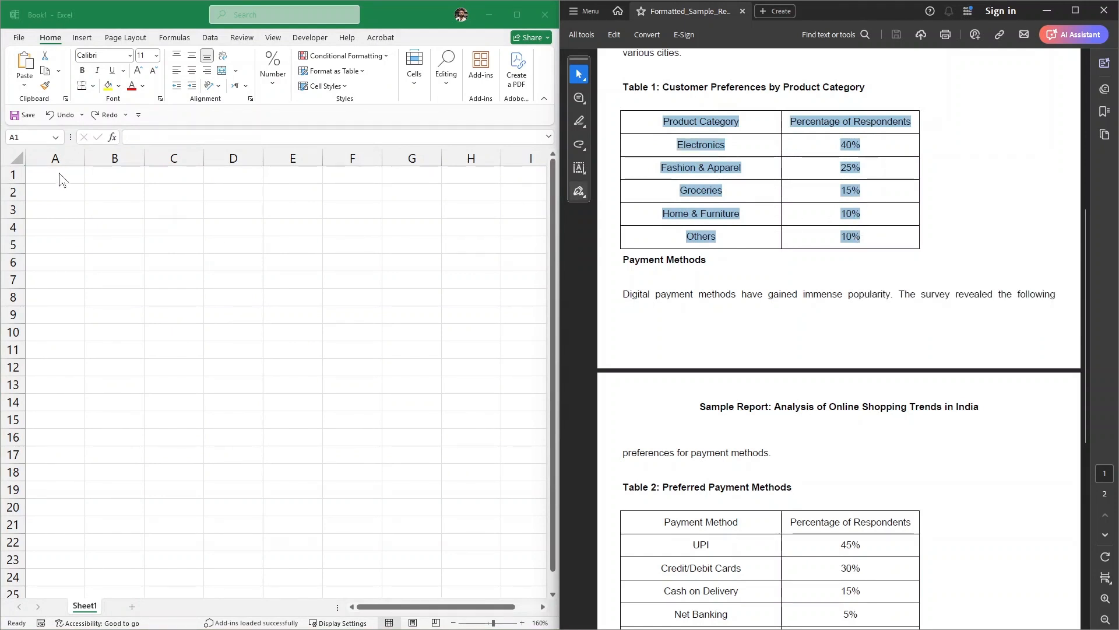
{"action": "left_click", "coordinate": [55, 173]}
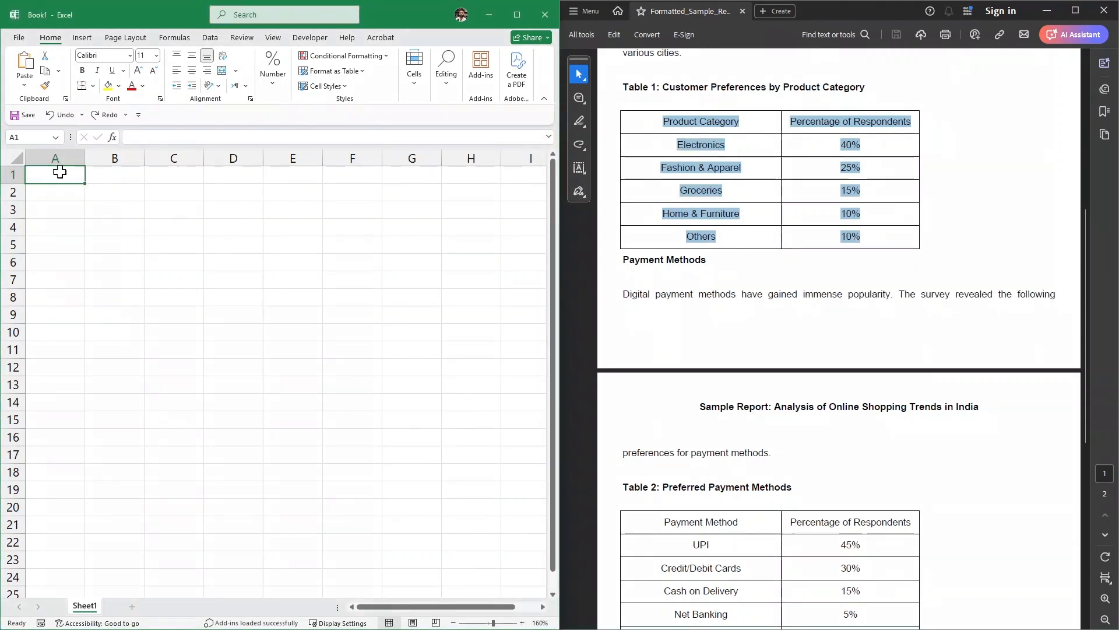
{"action": "key", "text": "ctrl+v"}
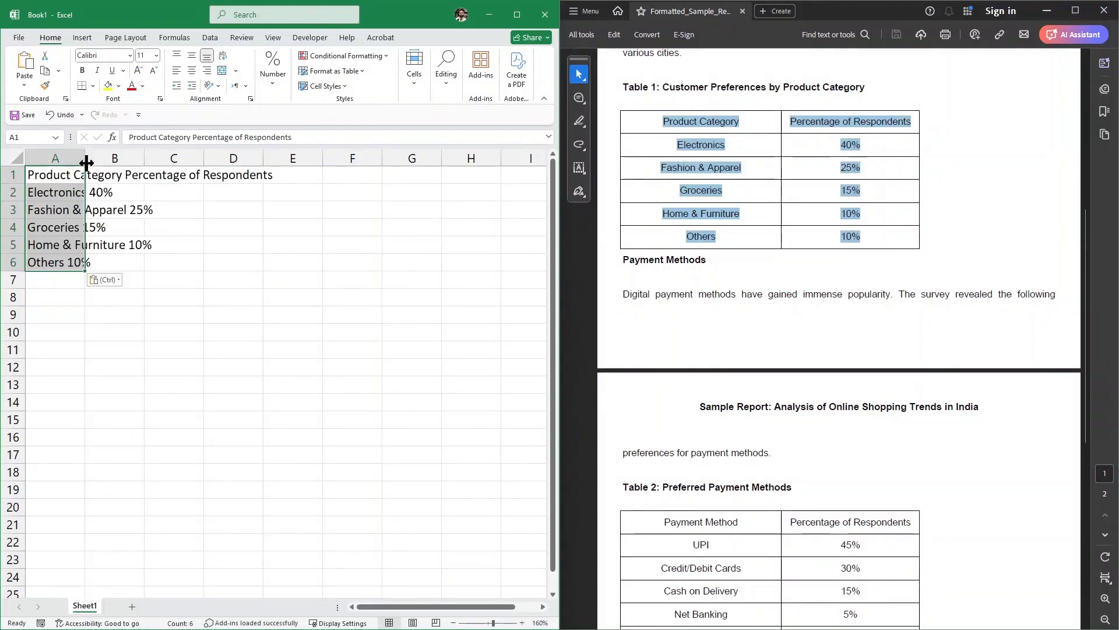
{"action": "left_click_drag", "start_coordinate": [85, 158], "coordinate": [282, 158]}
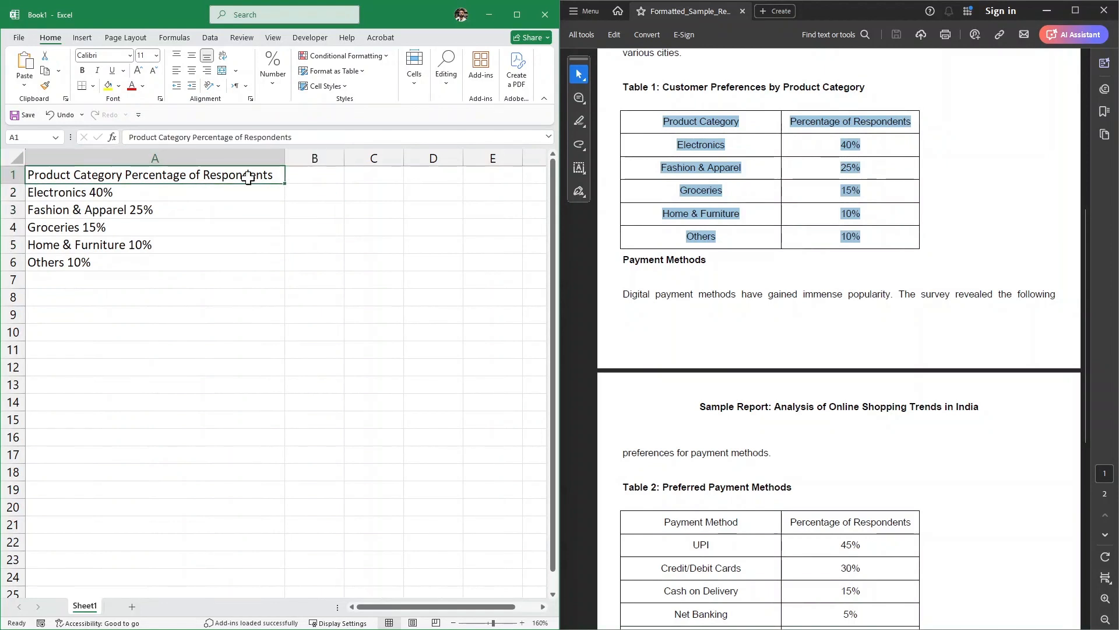
{"action": "left_click", "coordinate": [153, 244]}
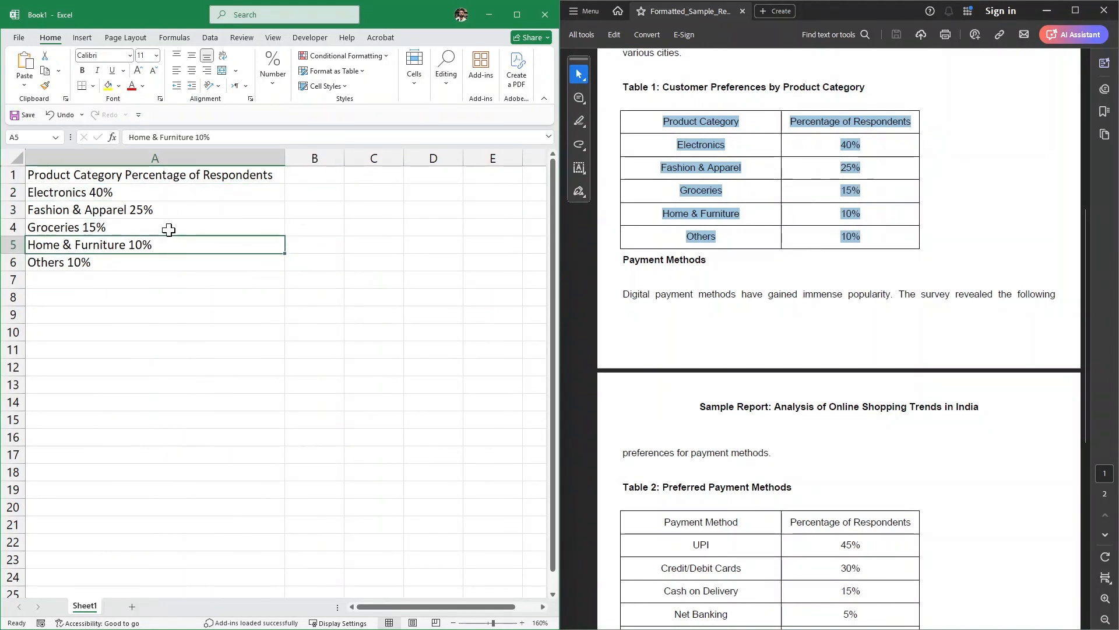
{"action": "mouse_move", "coordinate": [203, 218]}
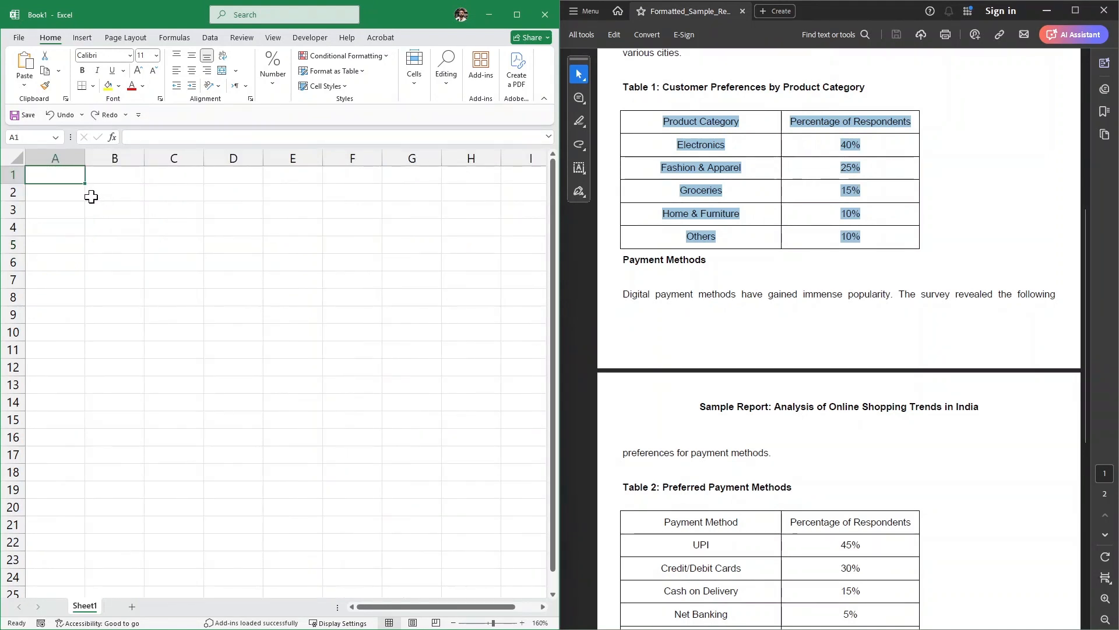
{"action": "mouse_move", "coordinate": [138, 219]}
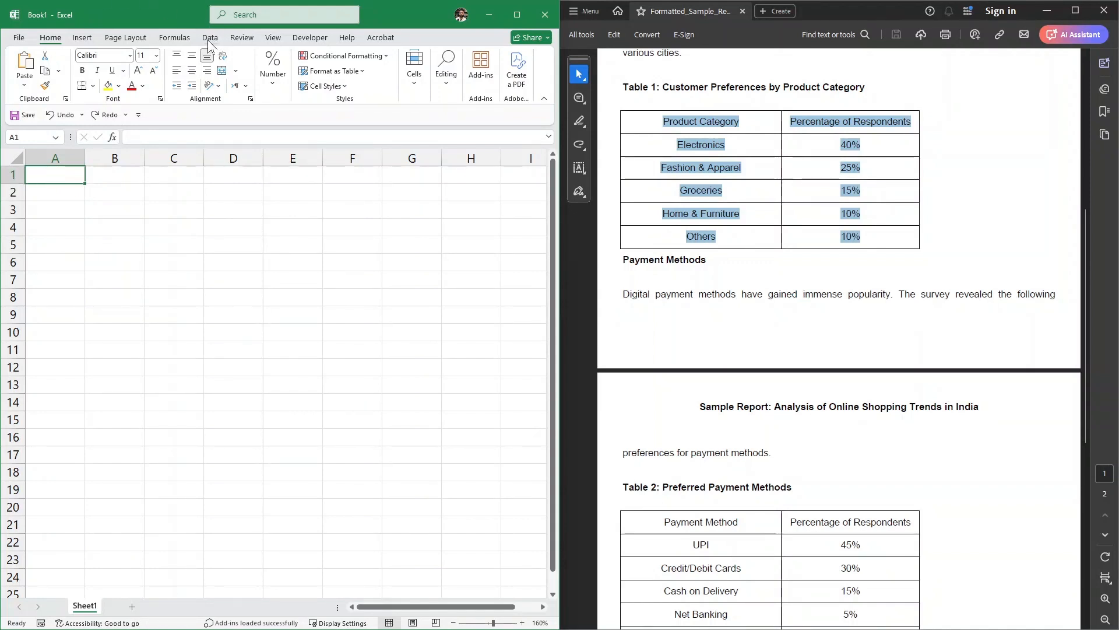
- Start a new import from the Data tab using Get Data > From File > From PDF
{"action": "left_click", "coordinate": [210, 38]}
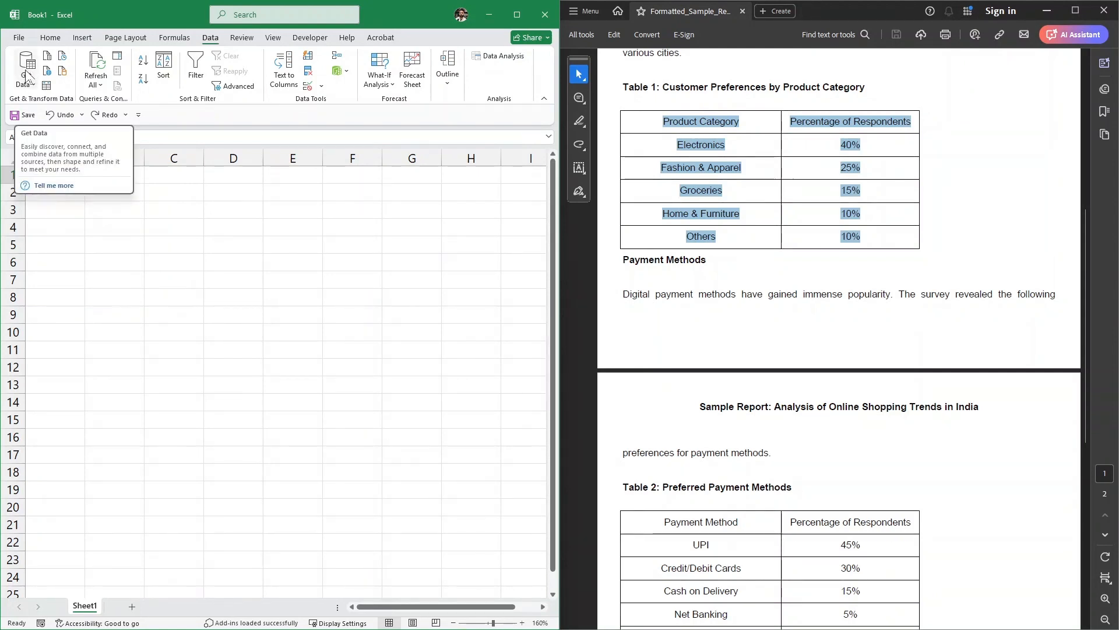
{"action": "left_click", "coordinate": [26, 67]}
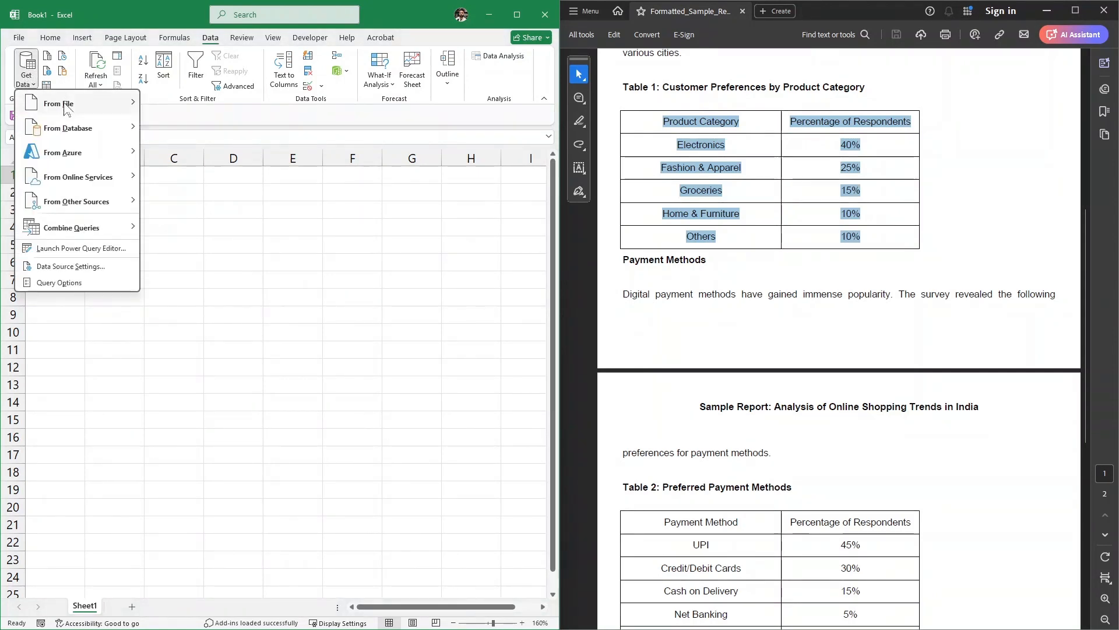
{"action": "mouse_move", "coordinate": [58, 104]}
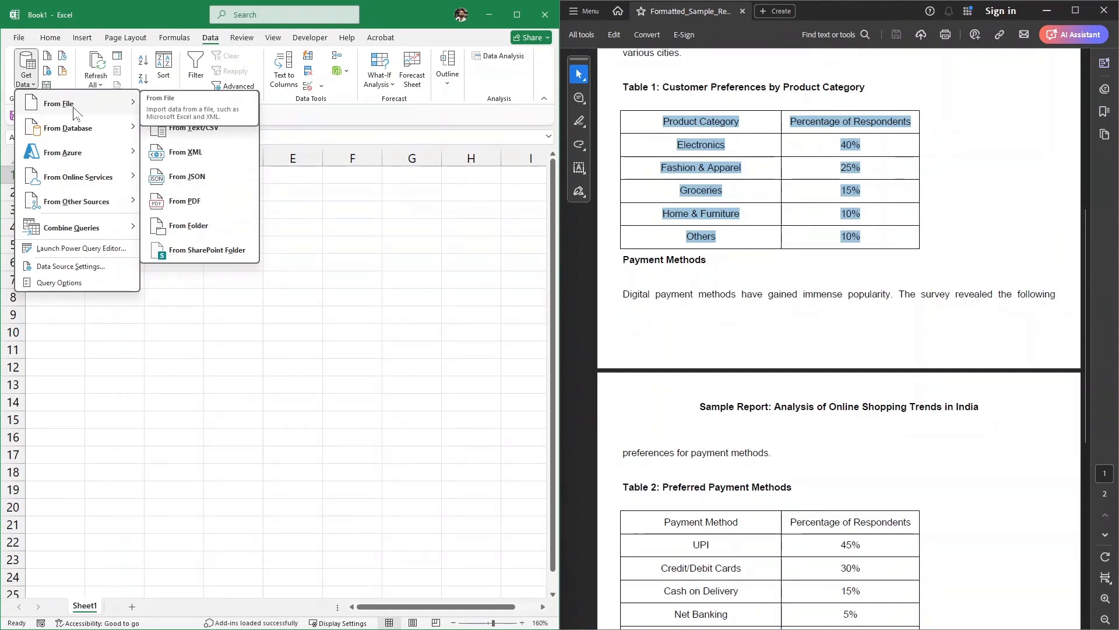
{"action": "mouse_move", "coordinate": [179, 142]}
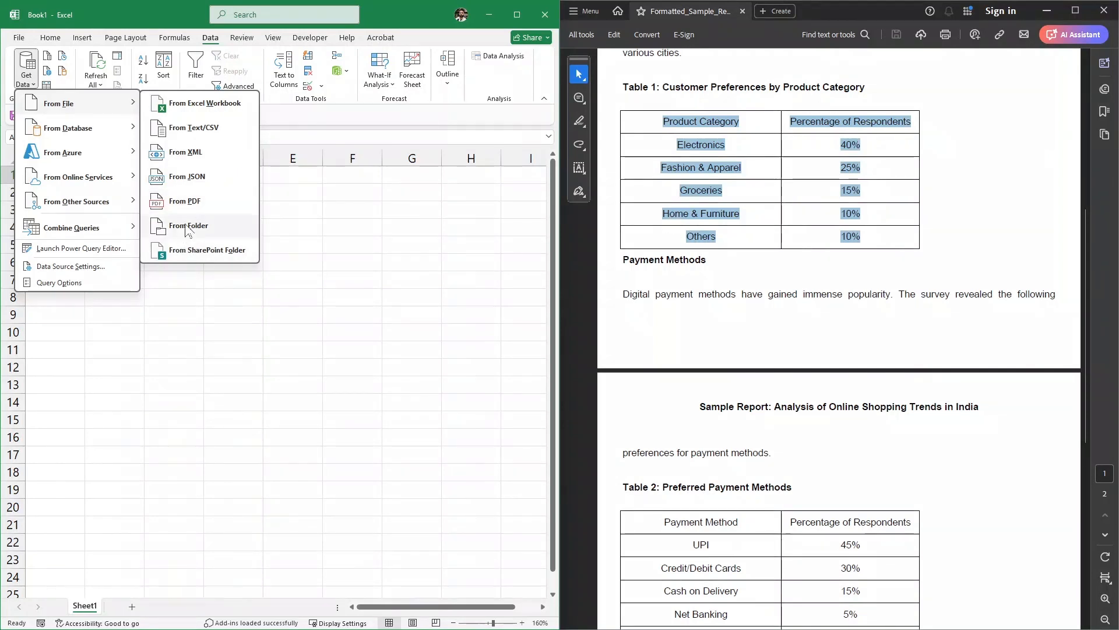
{"action": "mouse_move", "coordinate": [184, 201]}
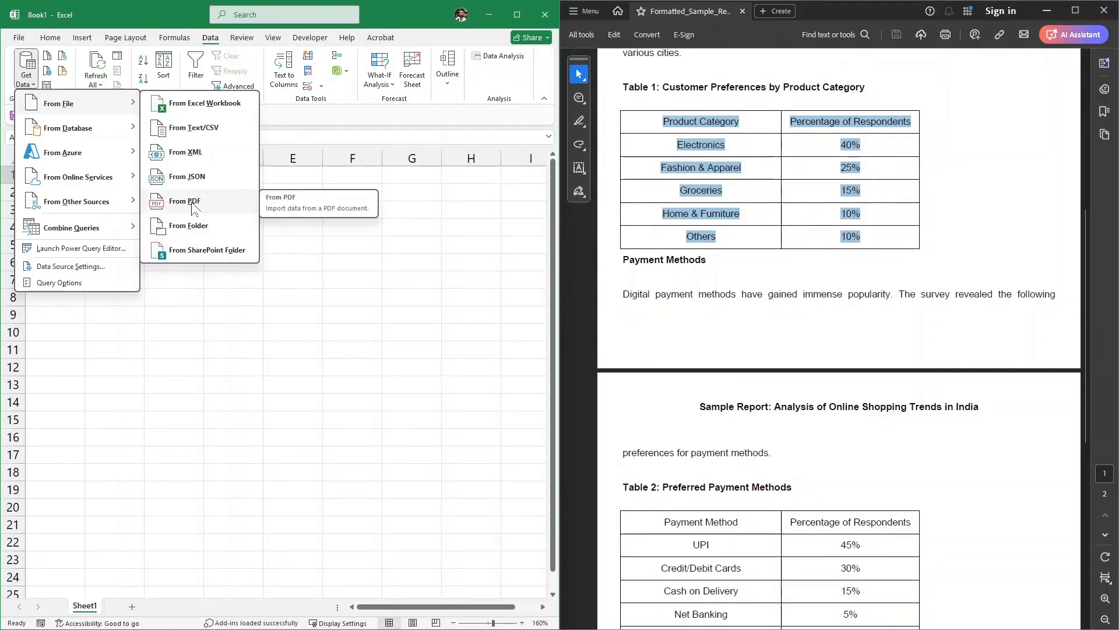
{"action": "left_click", "coordinate": [184, 201]}
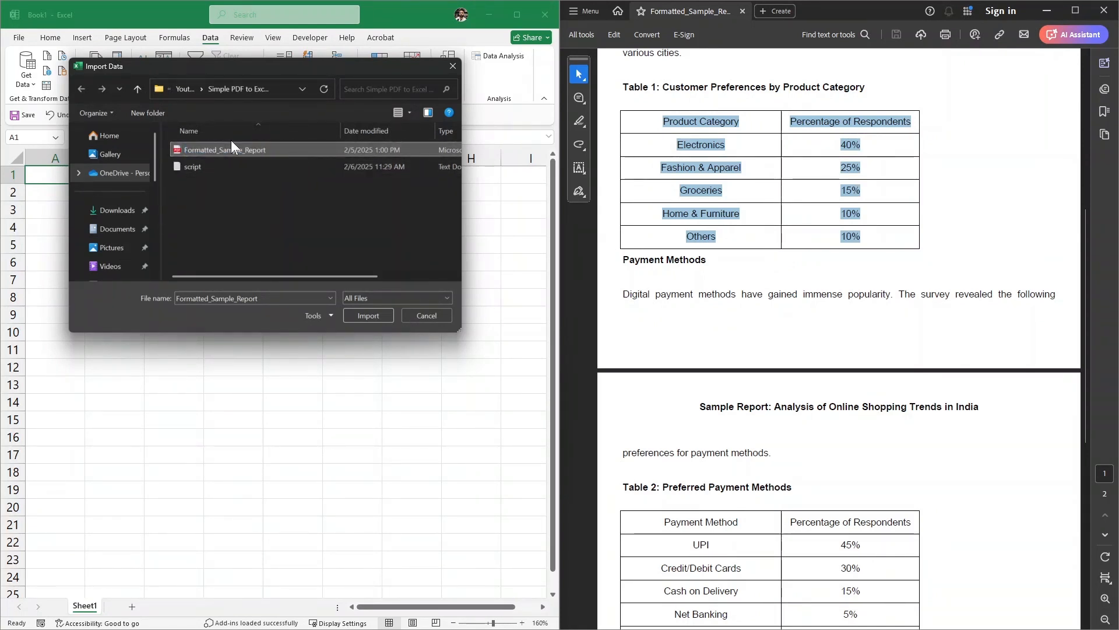
{"action": "mouse_move", "coordinate": [225, 153]}
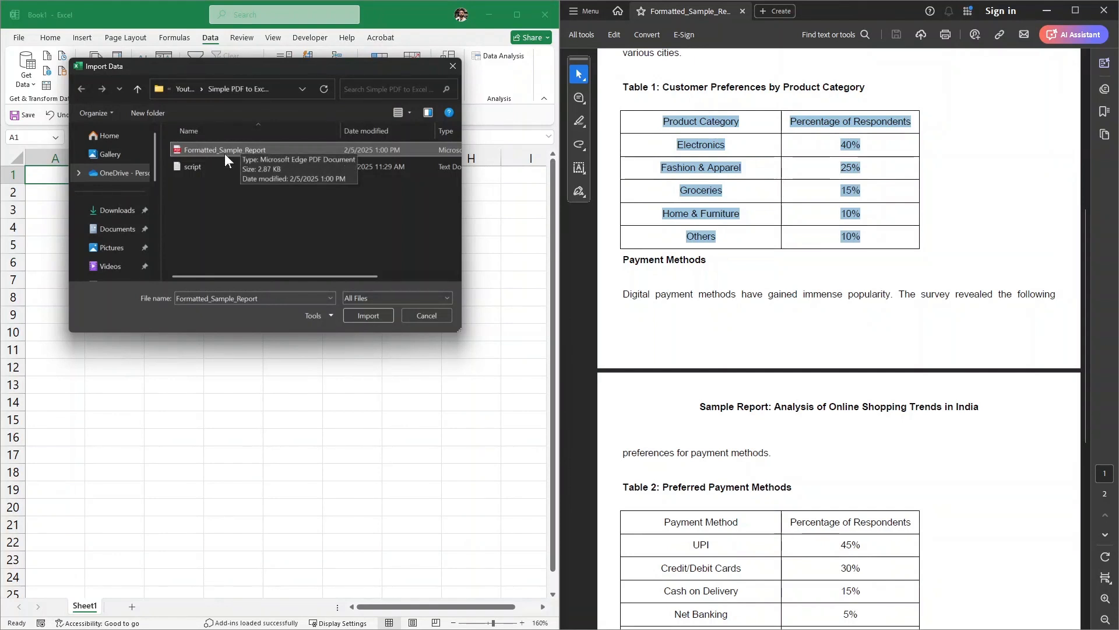
{"action": "mouse_move", "coordinate": [236, 155]}
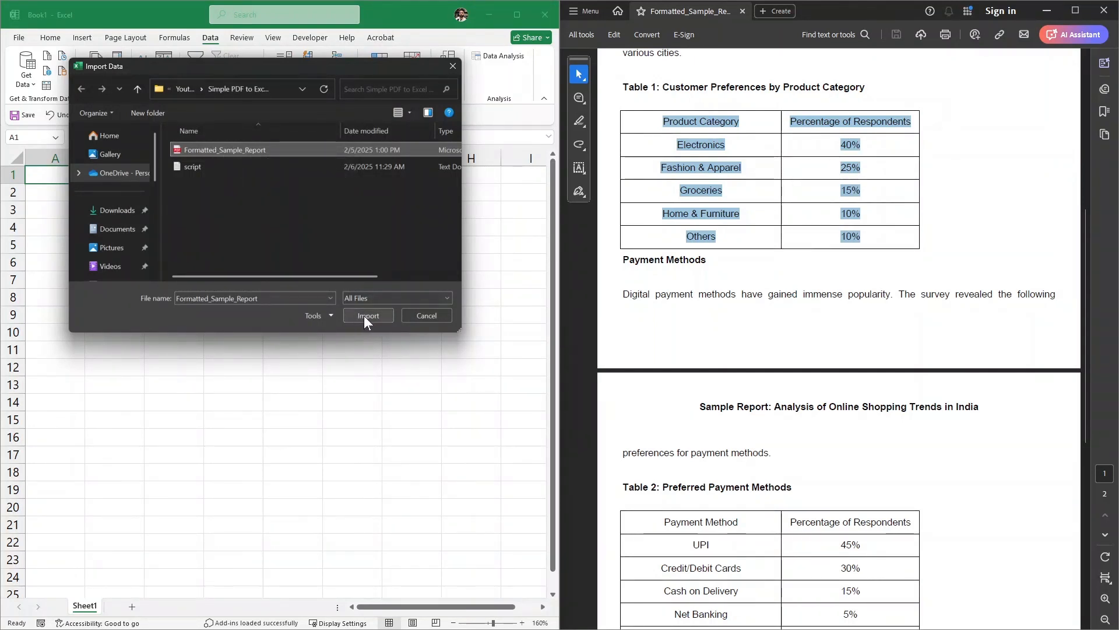
- Import the Formatted_Sample_Report PDF as the data source
{"action": "left_click", "coordinate": [367, 315]}
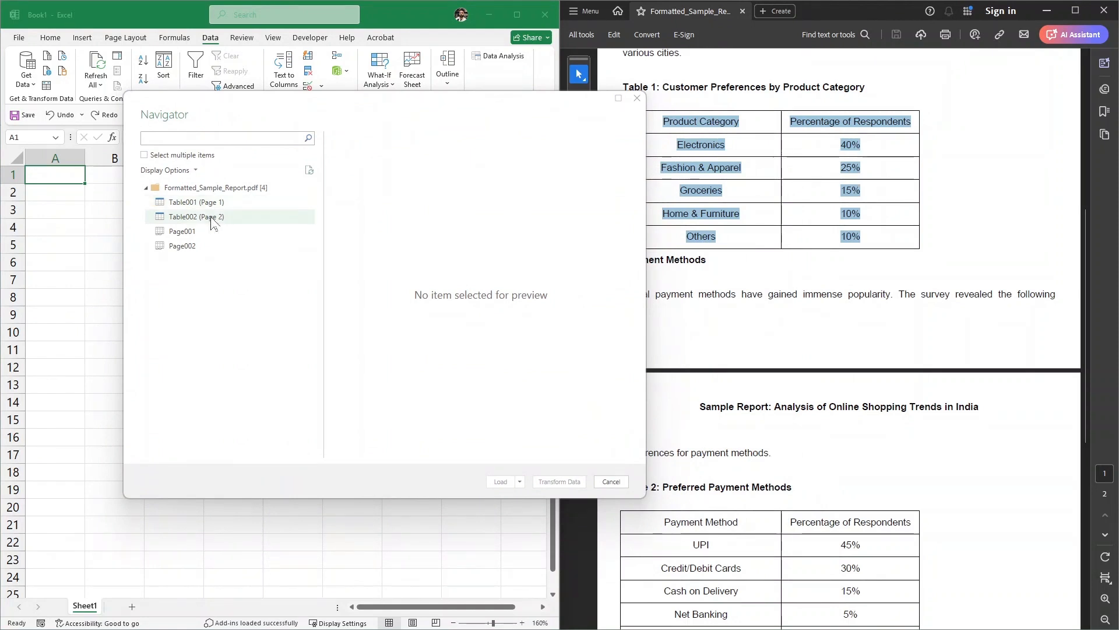
- Preview Table001 customer preferences and Table002 payment methods in the Navigator
{"action": "left_click", "coordinate": [196, 202]}
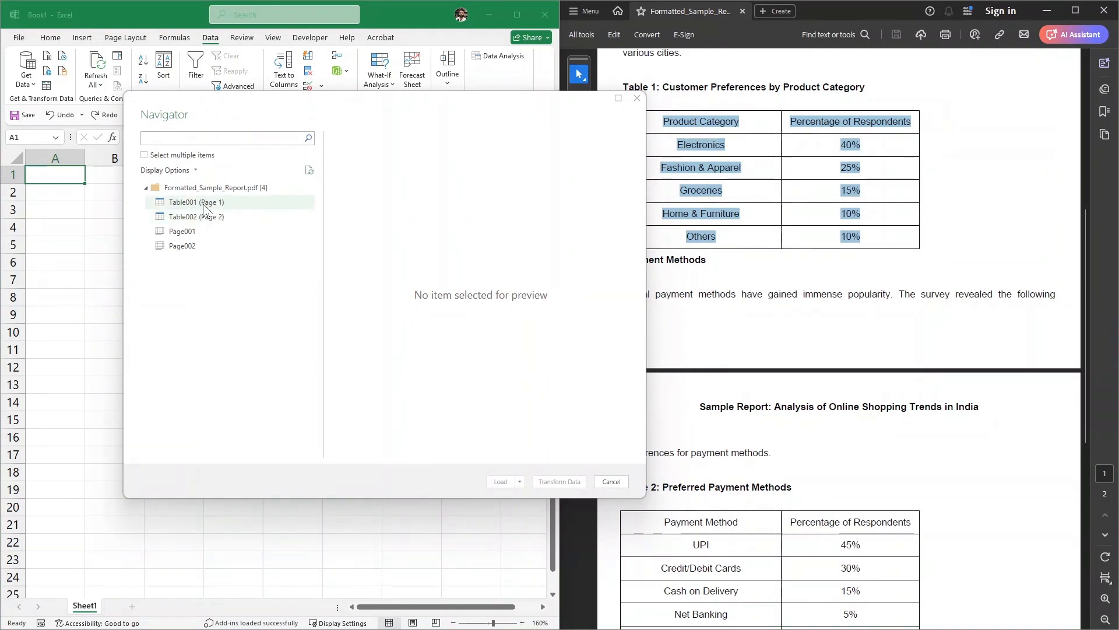
{"action": "left_click", "coordinate": [196, 201]}
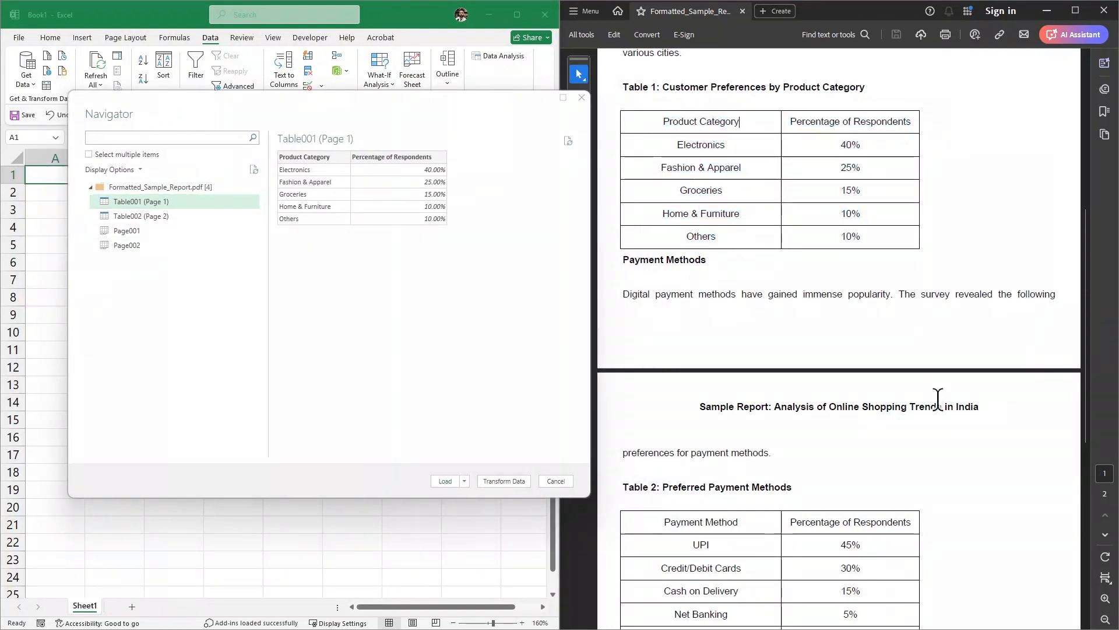
{"action": "left_click", "coordinate": [141, 216]}
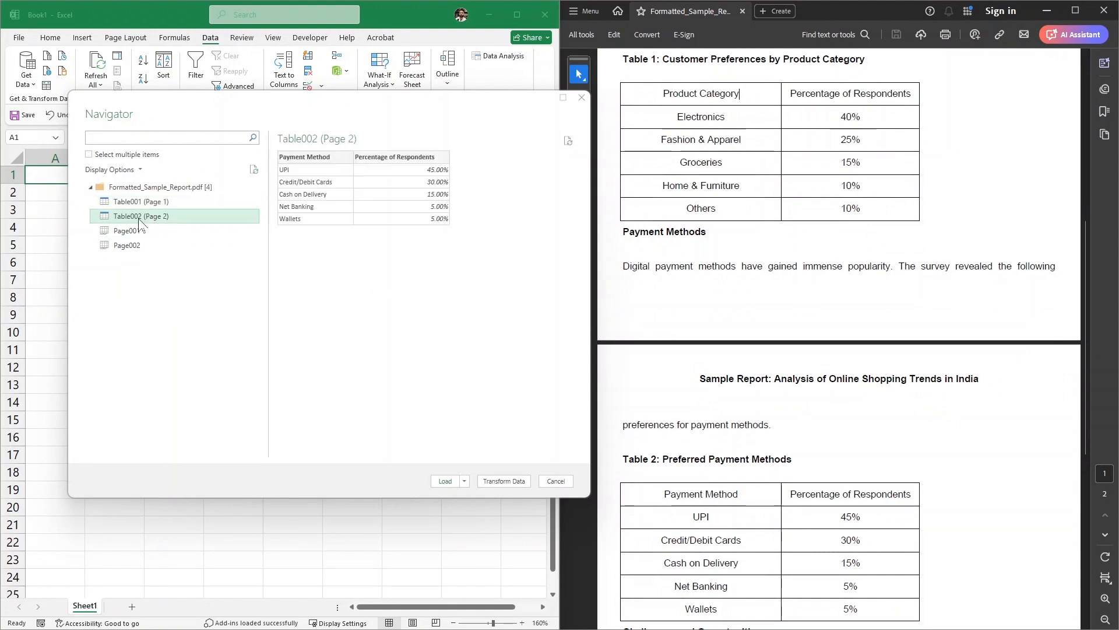
{"action": "scroll", "scroll_direction": "down", "scroll_amount": 3}
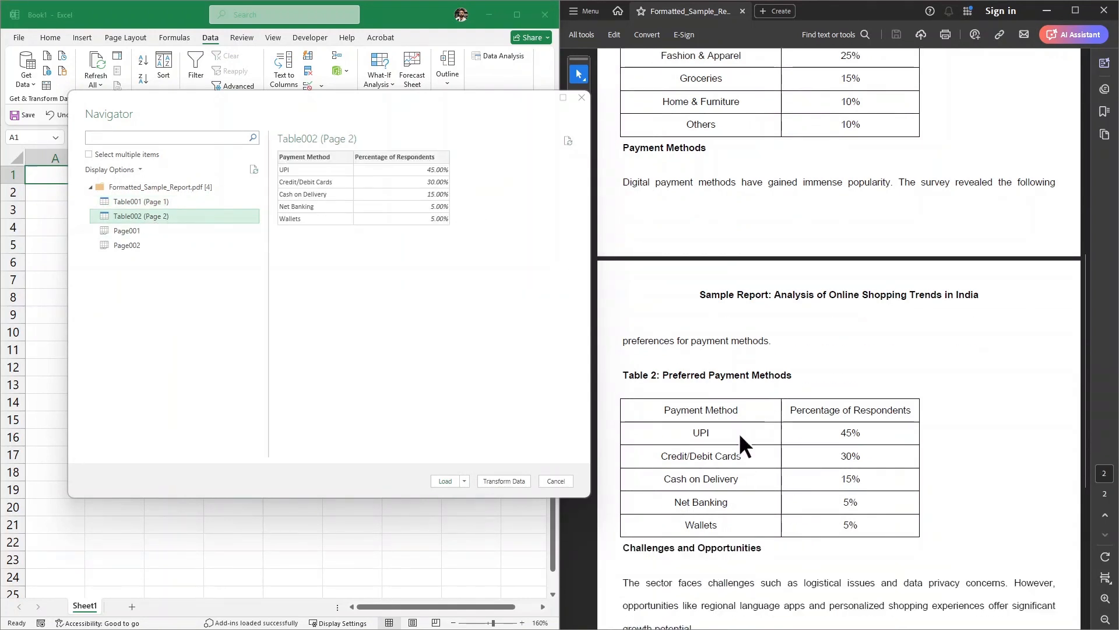
{"action": "left_click", "coordinate": [143, 202]}
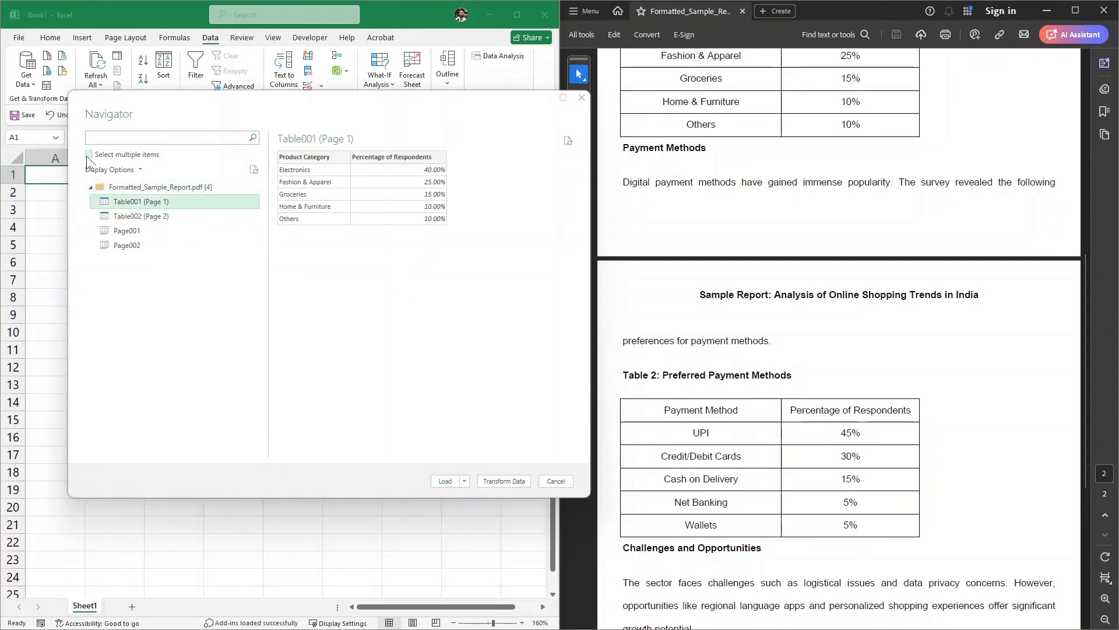
- Toggle multiple-item selection on and off, ending with only Table001 (Page 1) chosen
{"action": "left_click", "coordinate": [89, 155]}
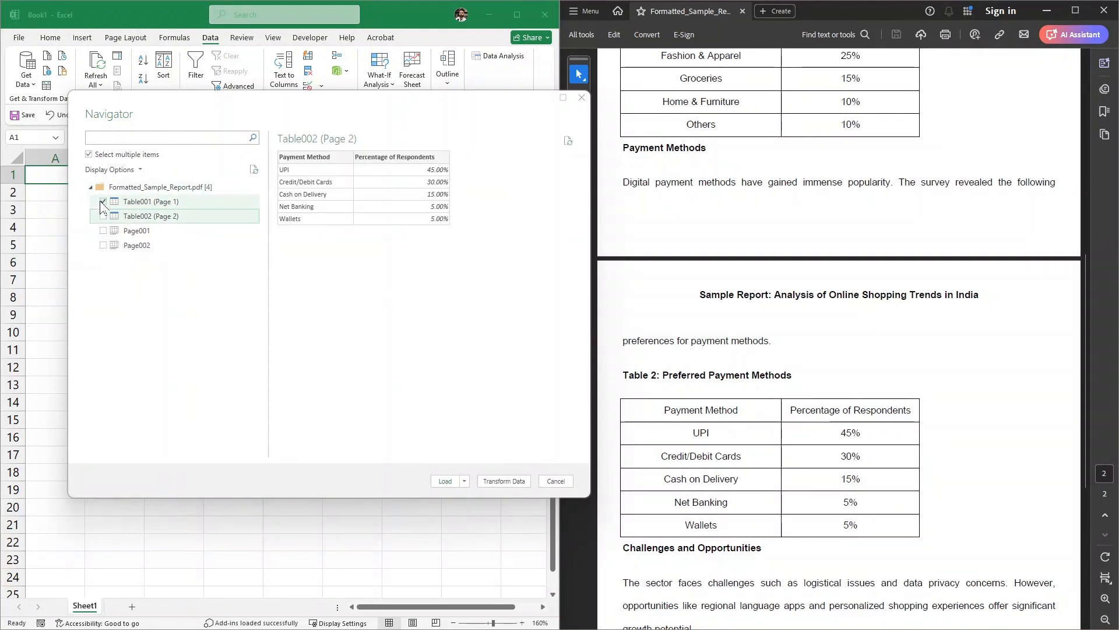
{"action": "left_click", "coordinate": [103, 200]}
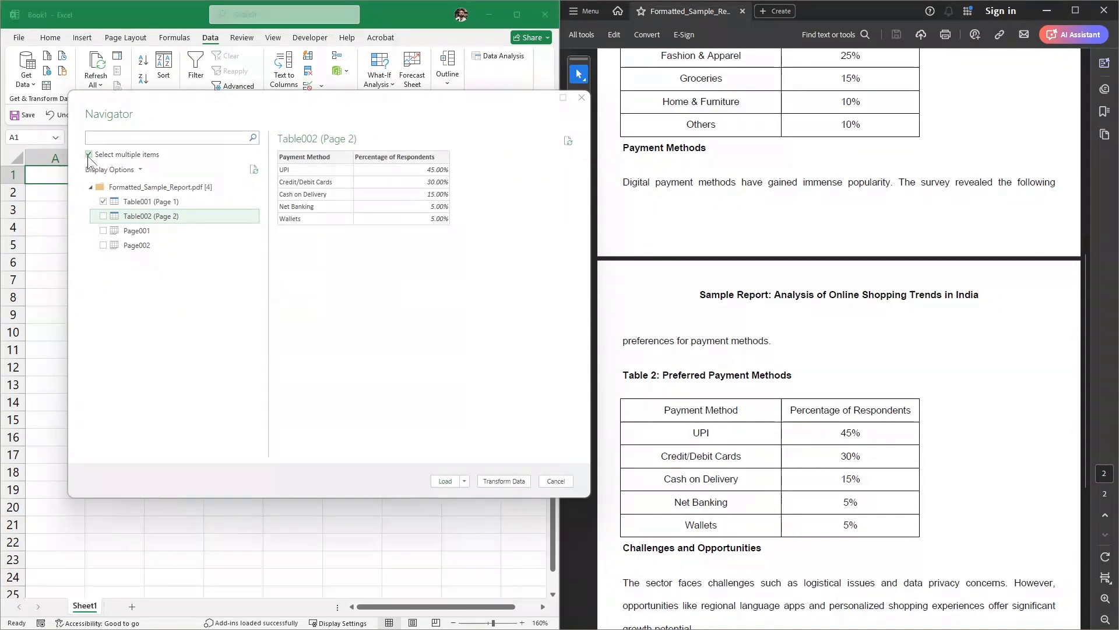
{"action": "left_click", "coordinate": [88, 155]}
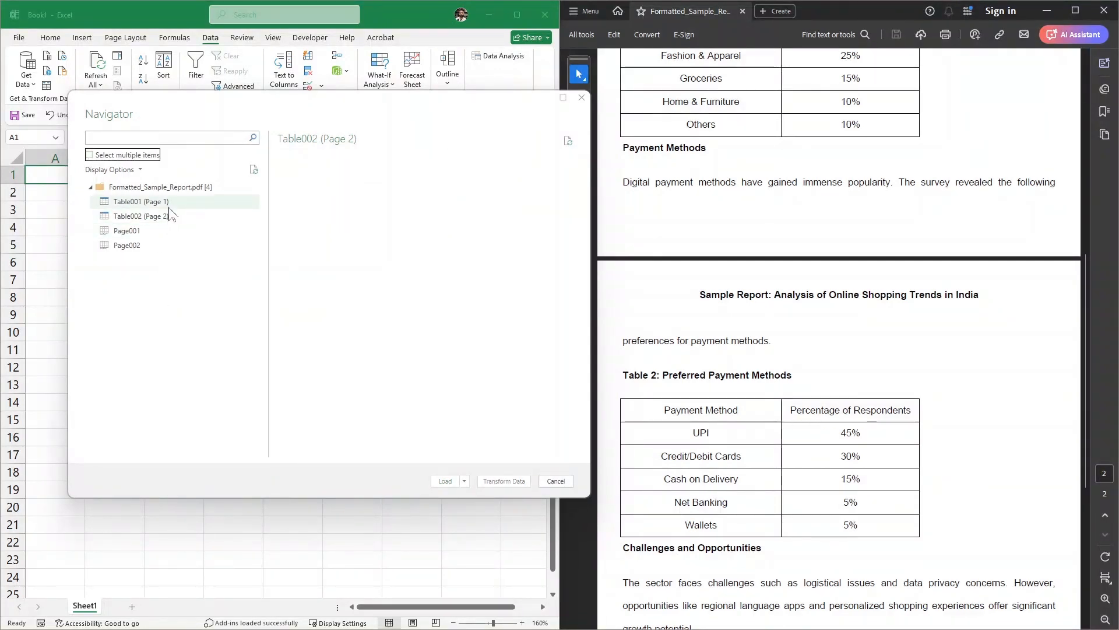
{"action": "left_click", "coordinate": [140, 201]}
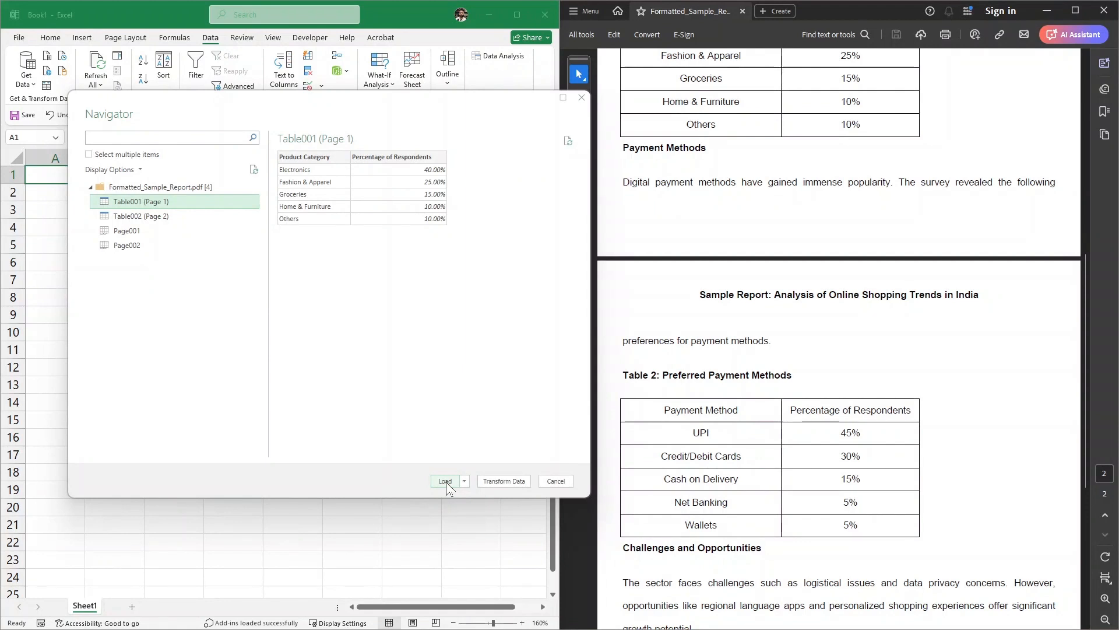
- Load Table001 onto a new sheet and close the Queries & Connections pane
{"action": "left_click", "coordinate": [445, 481]}
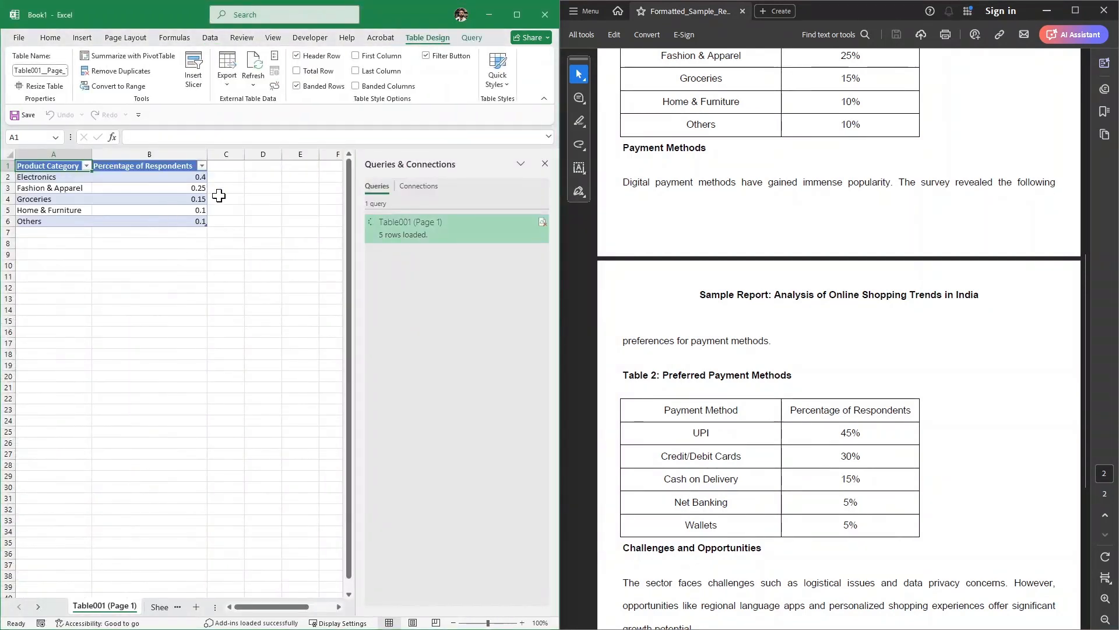
{"action": "left_click", "coordinate": [262, 198]}
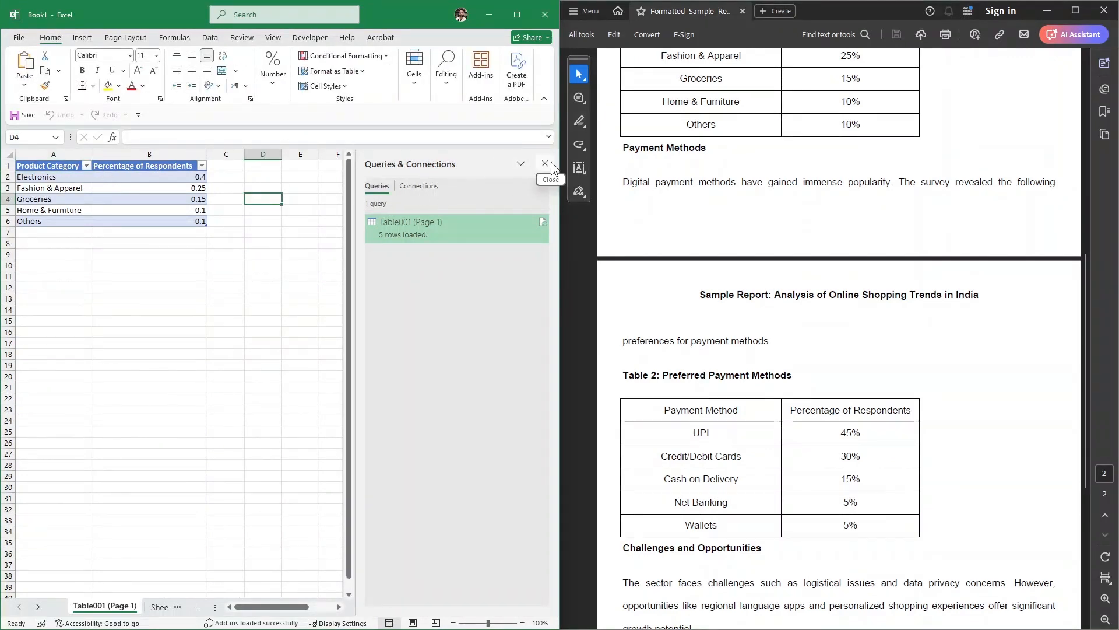
{"action": "left_click", "coordinate": [544, 163]}
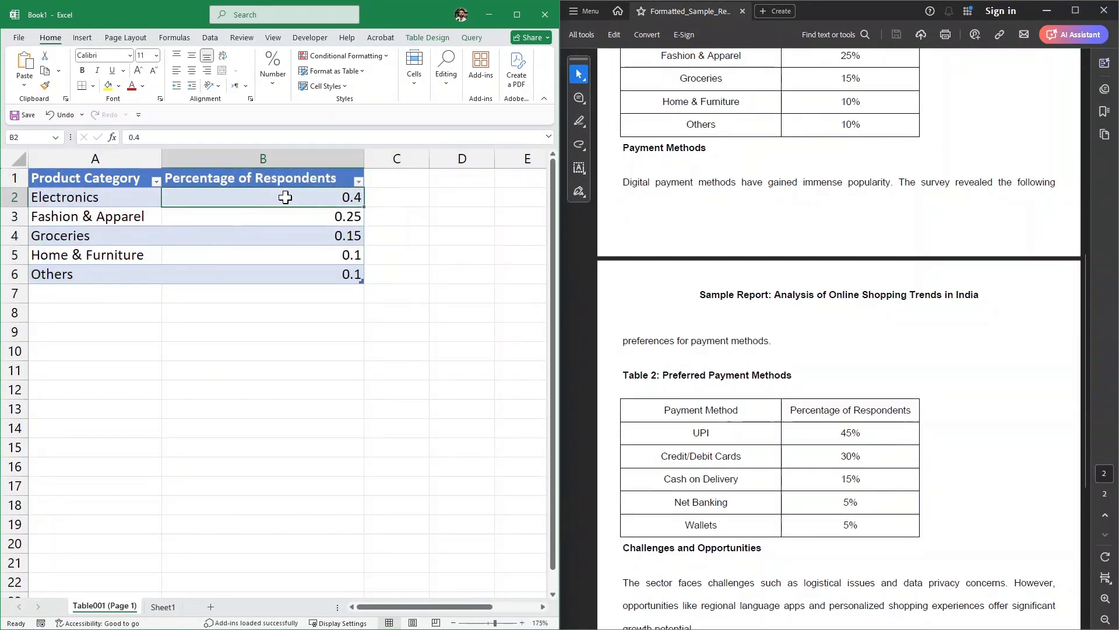
- Format B2:B6 as percentages, showing 40%, 25%, 15%, 10%, 10%
{"action": "left_click_drag", "start_coordinate": [284, 197], "coordinate": [285, 274]}
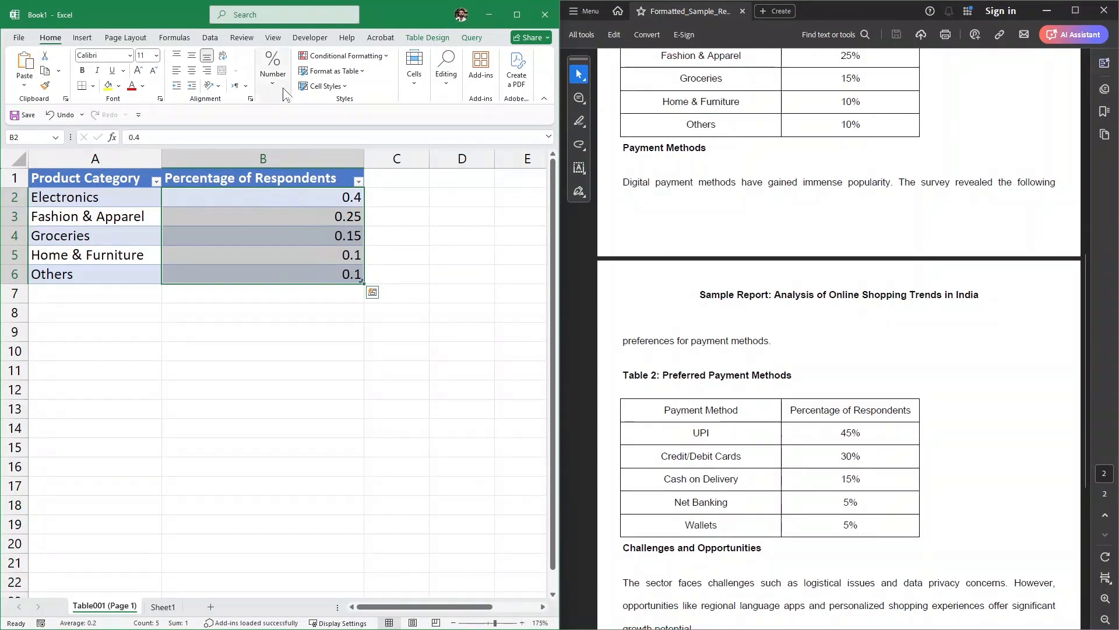
{"action": "left_click", "coordinate": [272, 64]}
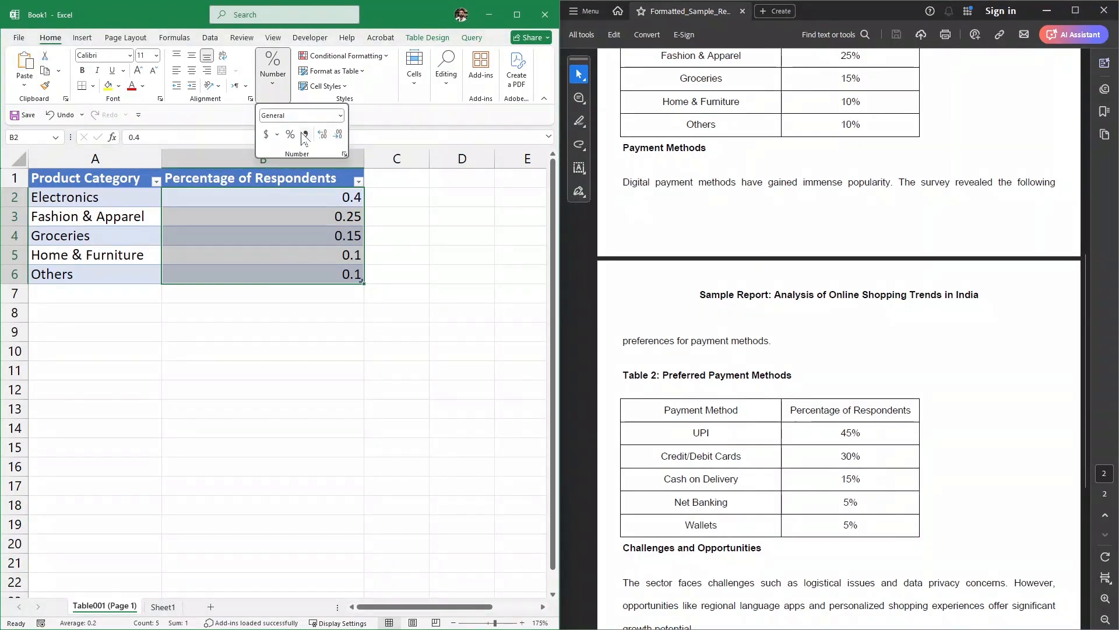
{"action": "left_click", "coordinate": [290, 135]}
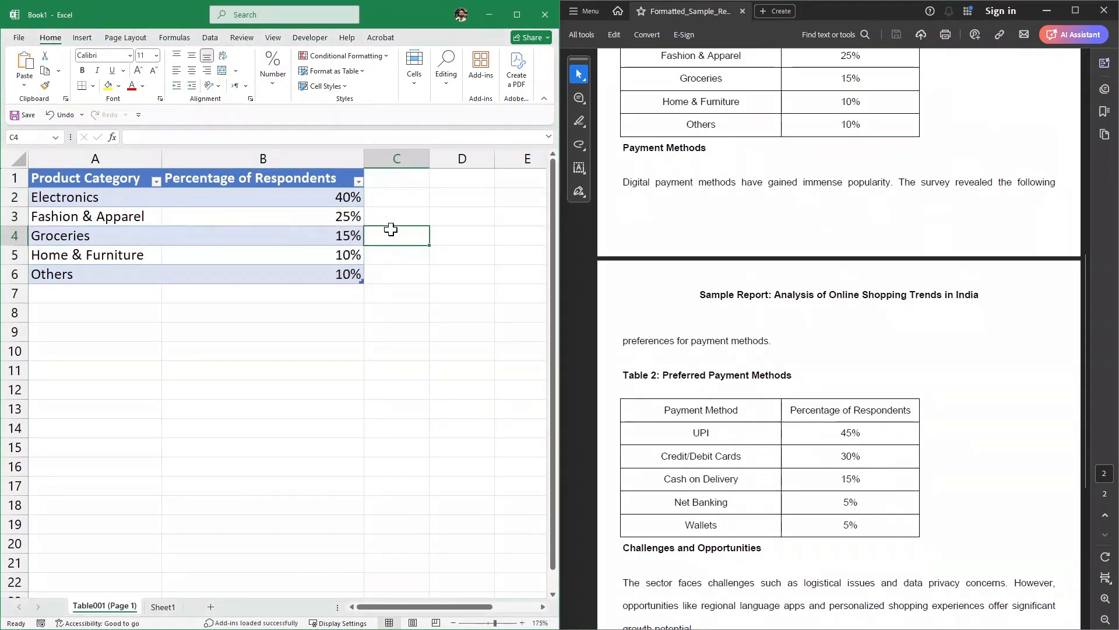